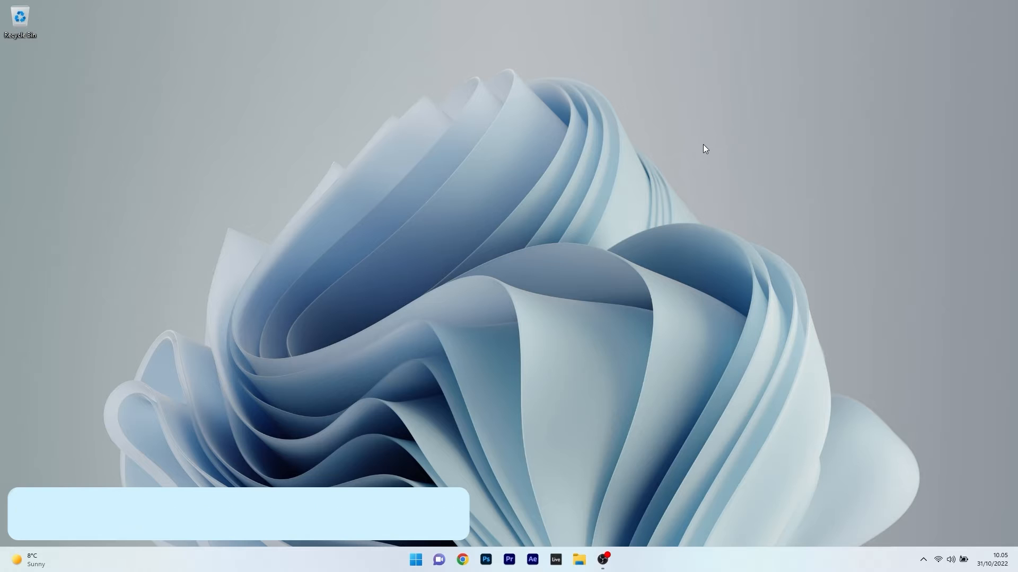
# Launch the Settings app from the Start menu's pinned apps
pyautogui.click(414, 558)
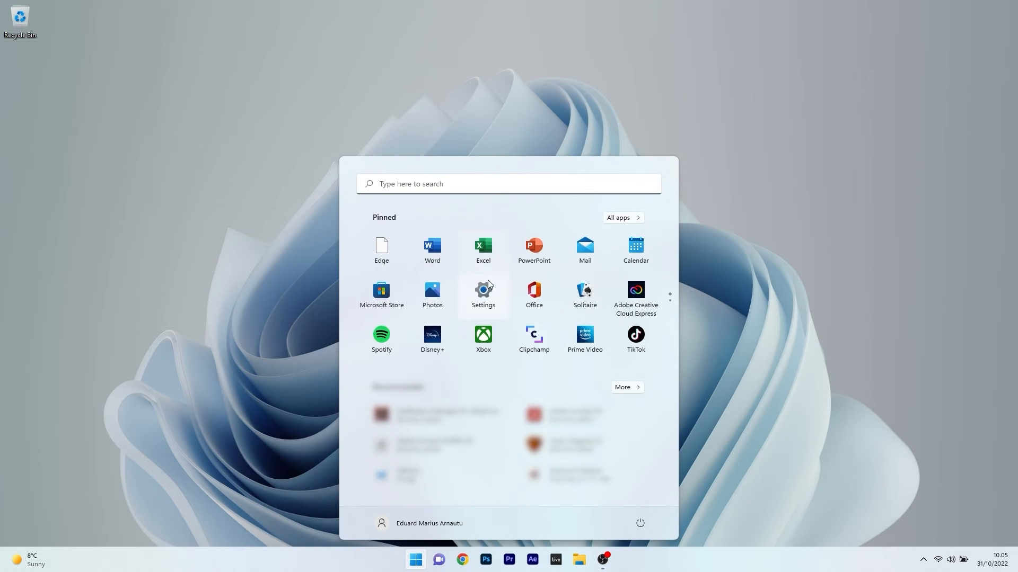
pyautogui.click(483, 291)
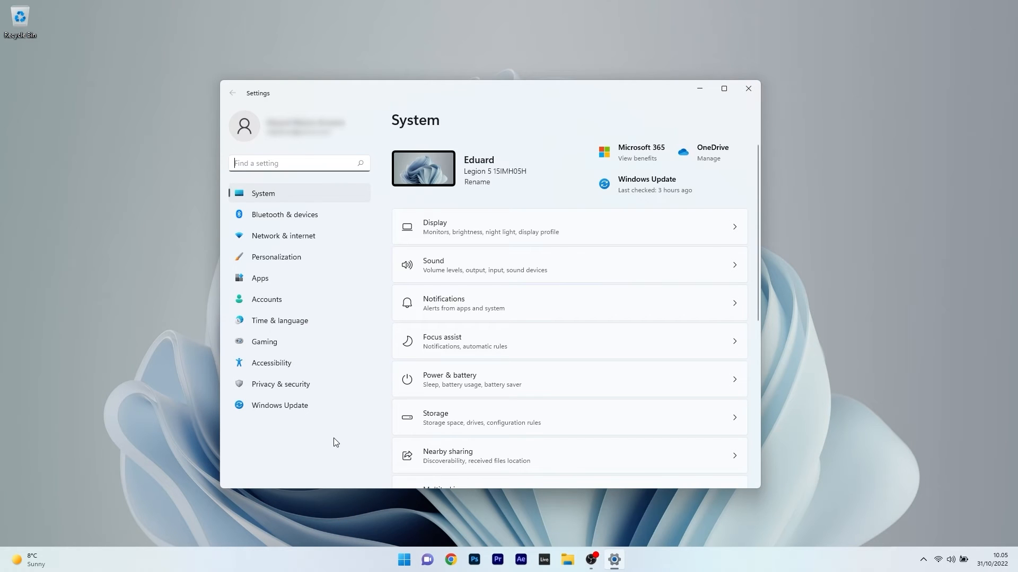
pyautogui.moveTo(296, 235)
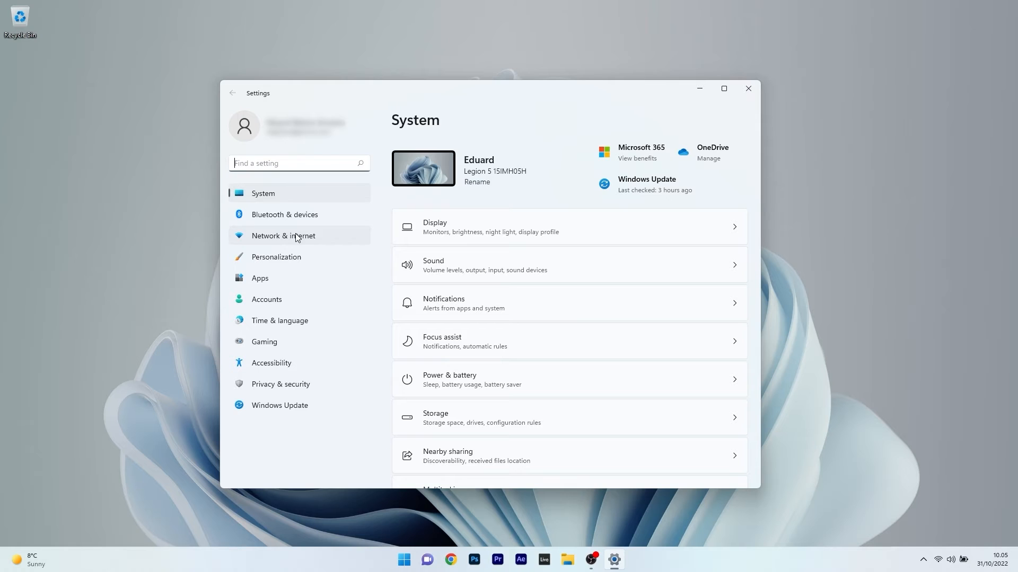
# Go to the Network & internet settings page
pyautogui.click(283, 235)
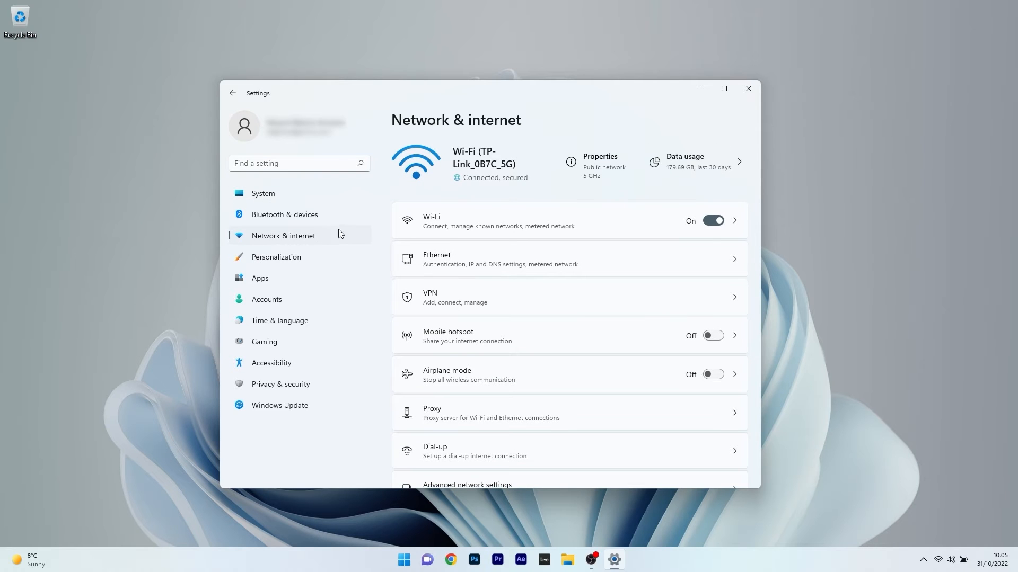
pyautogui.moveTo(441, 263)
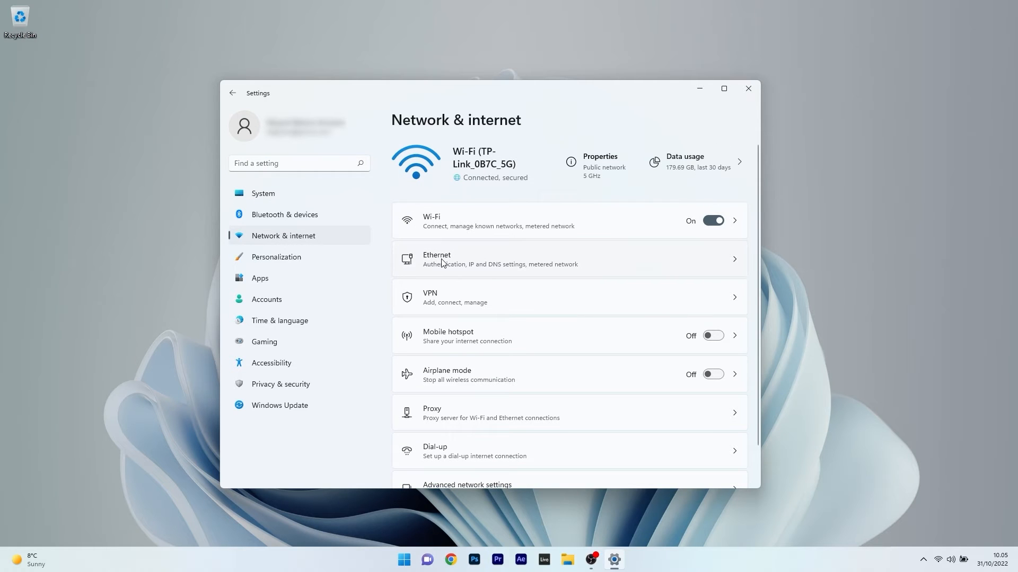
pyautogui.moveTo(451, 224)
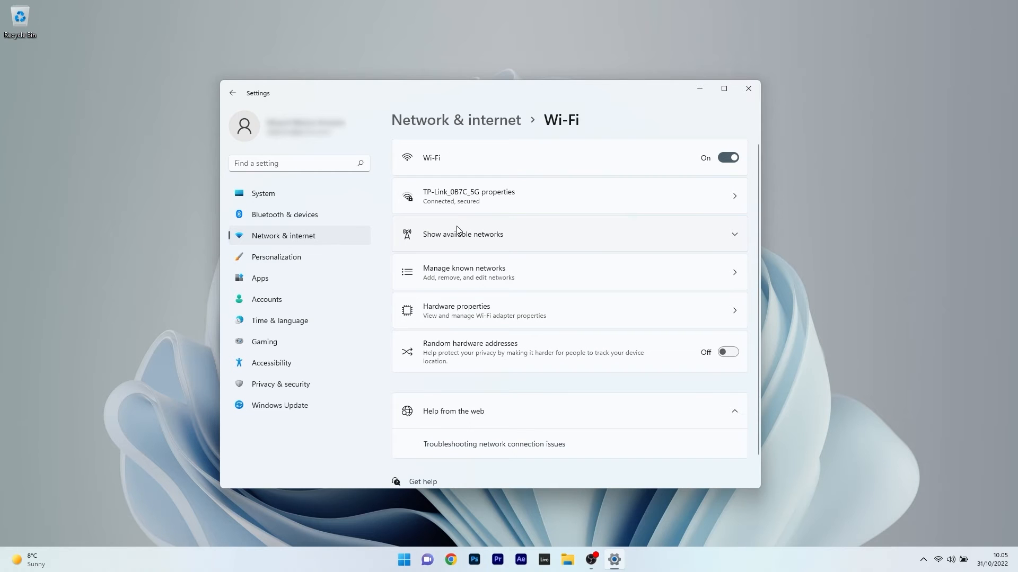
pyautogui.moveTo(523, 196)
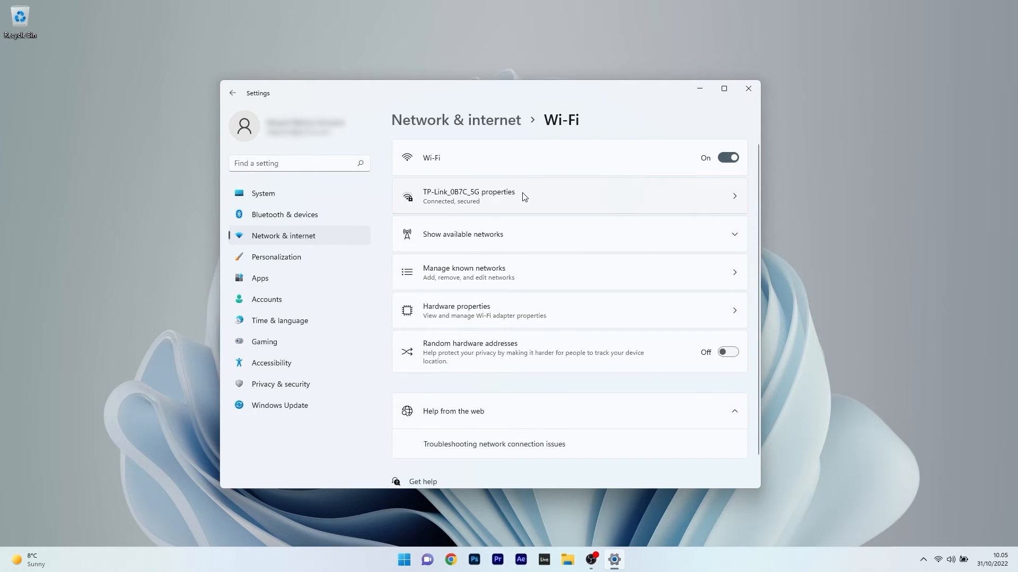
# View the TP-Link_0B7C_5G network properties, then run Command Prompt as administrator
pyautogui.click(468, 196)
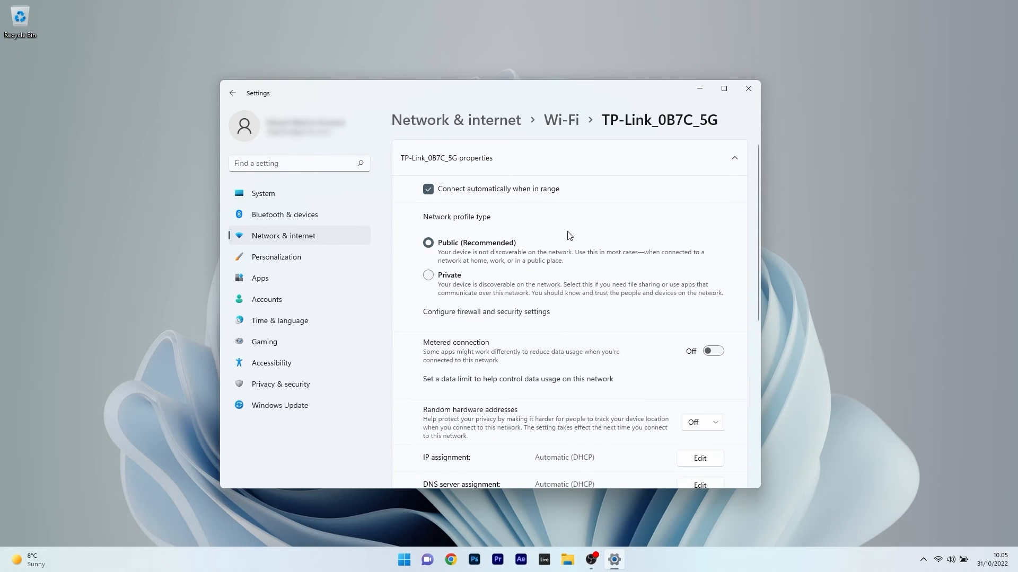
pyautogui.scroll(-3)
pyautogui.write('cmd')
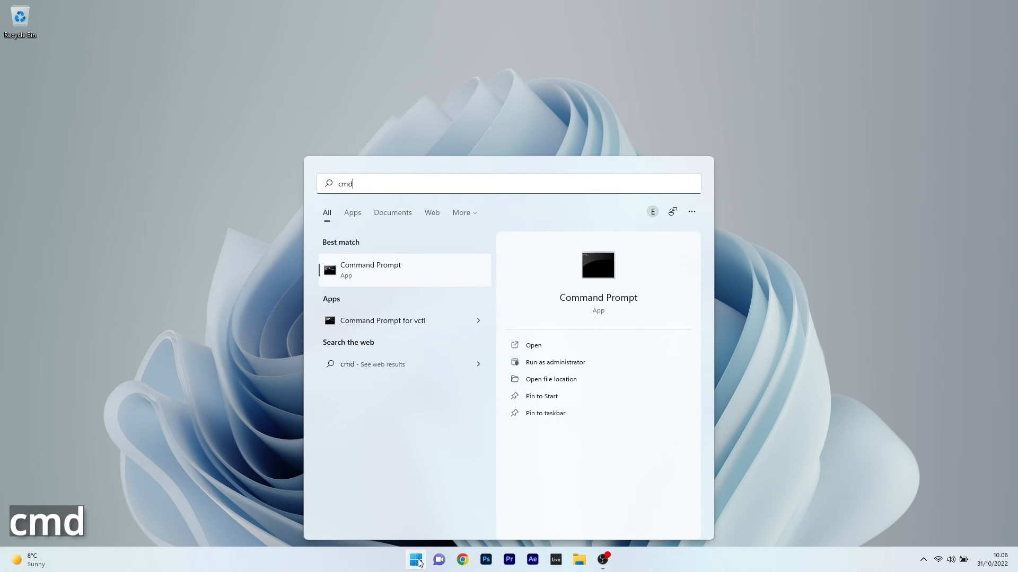
pyautogui.rightClick(370, 270)
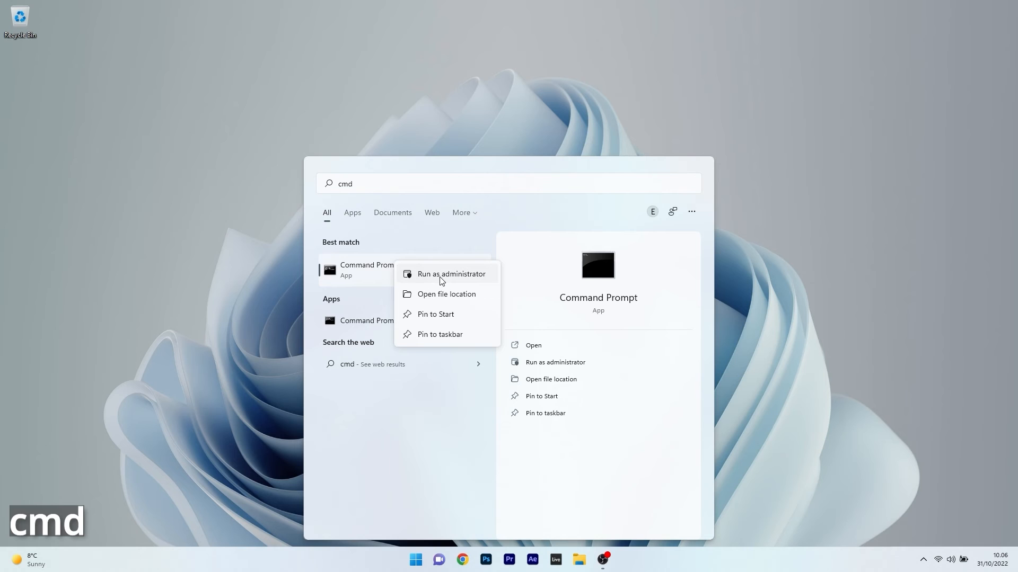
pyautogui.click(450, 274)
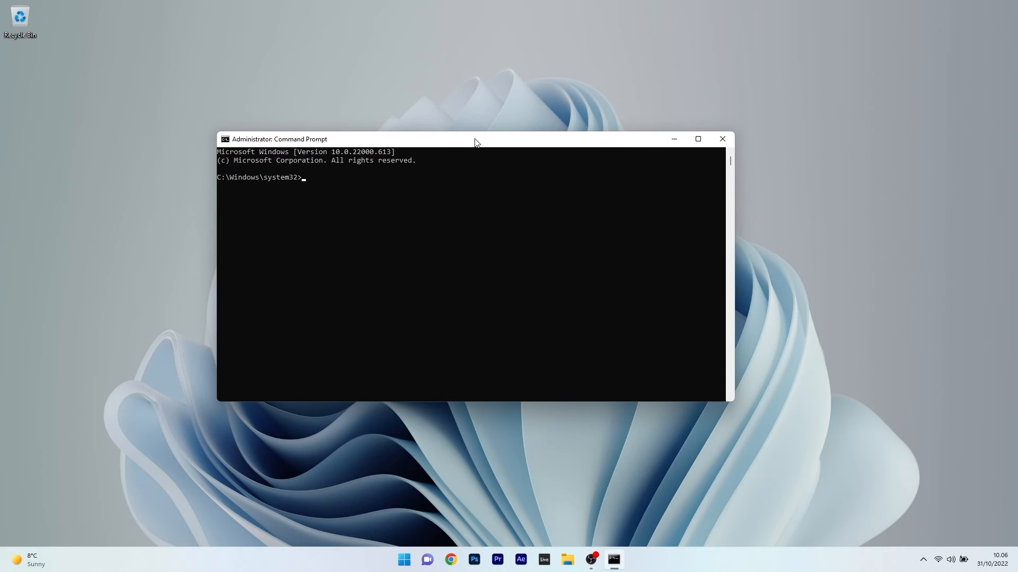
# Run ipconfig, highlight the Wi-Fi IPv4 address, and minimize Command Prompt
pyautogui.write('ipconfig')
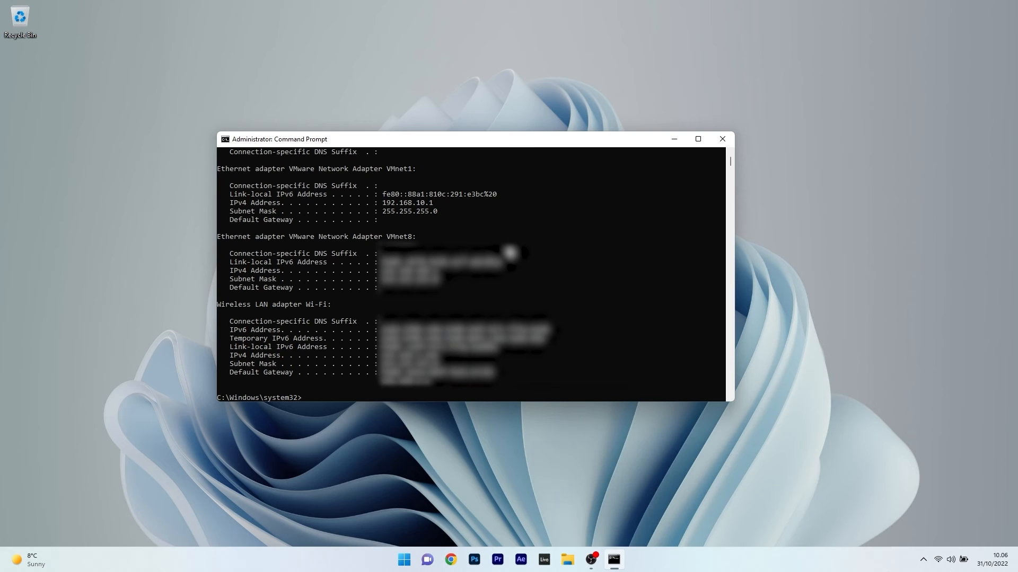
pyautogui.moveTo(263, 268)
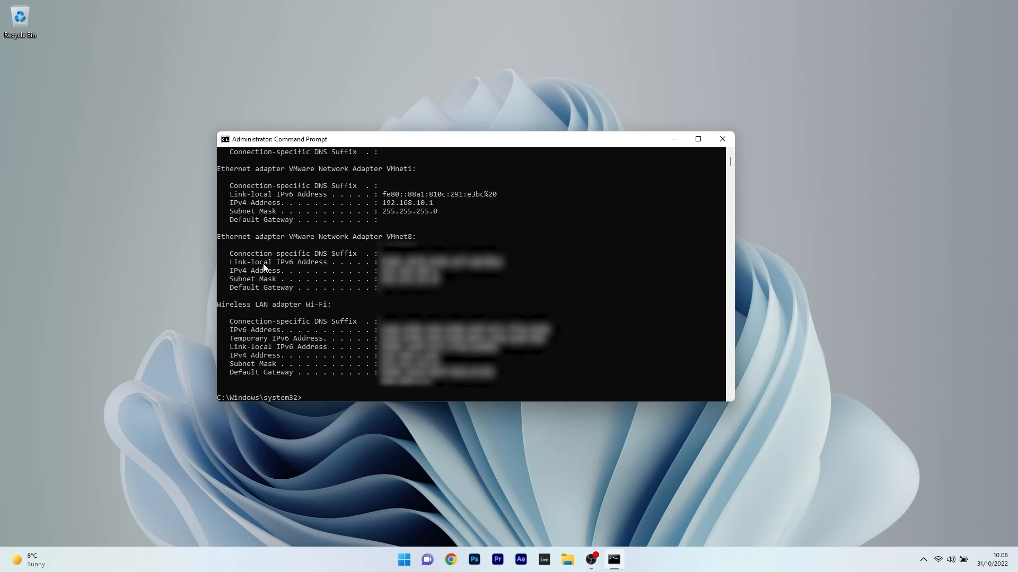
pyautogui.moveTo(220, 365)
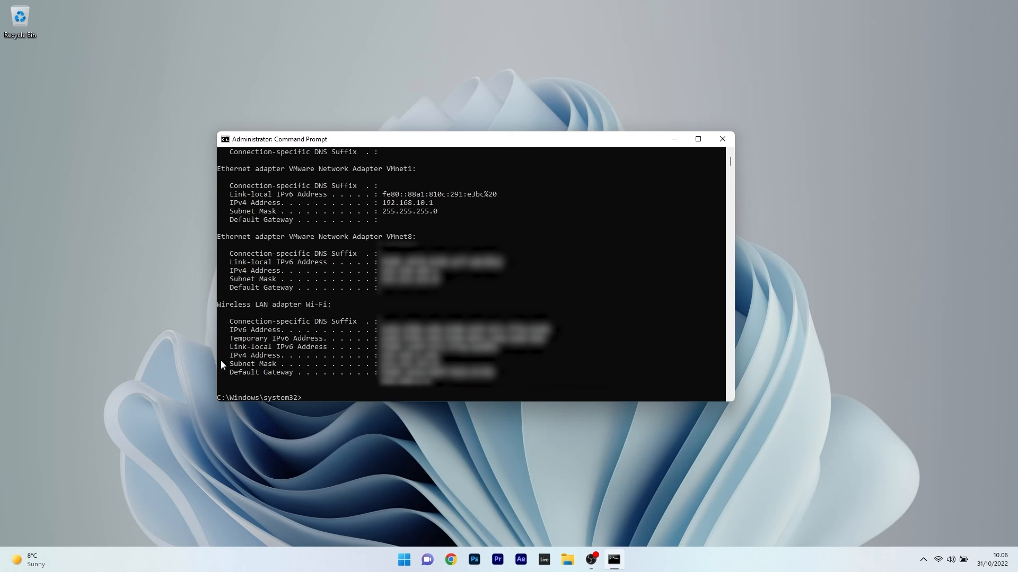
pyautogui.moveTo(252, 358)
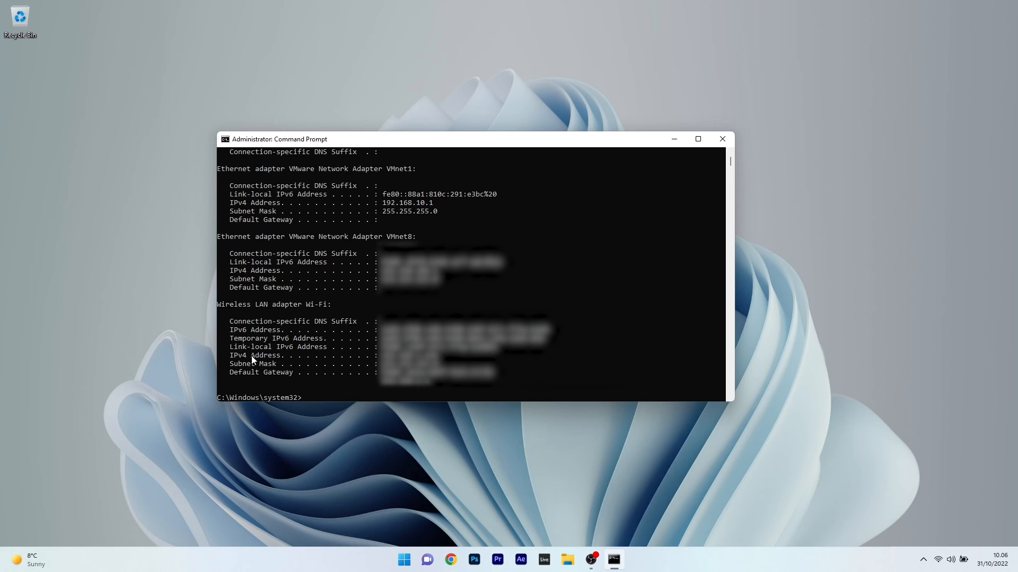
pyautogui.moveTo(379, 355); pyautogui.dragTo(461, 356)
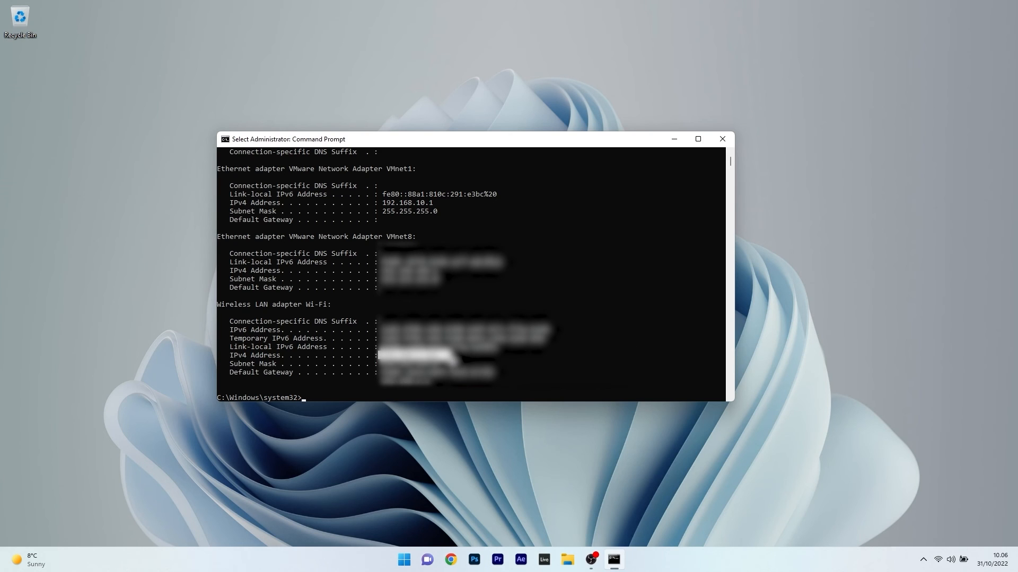
pyautogui.click(720, 139)
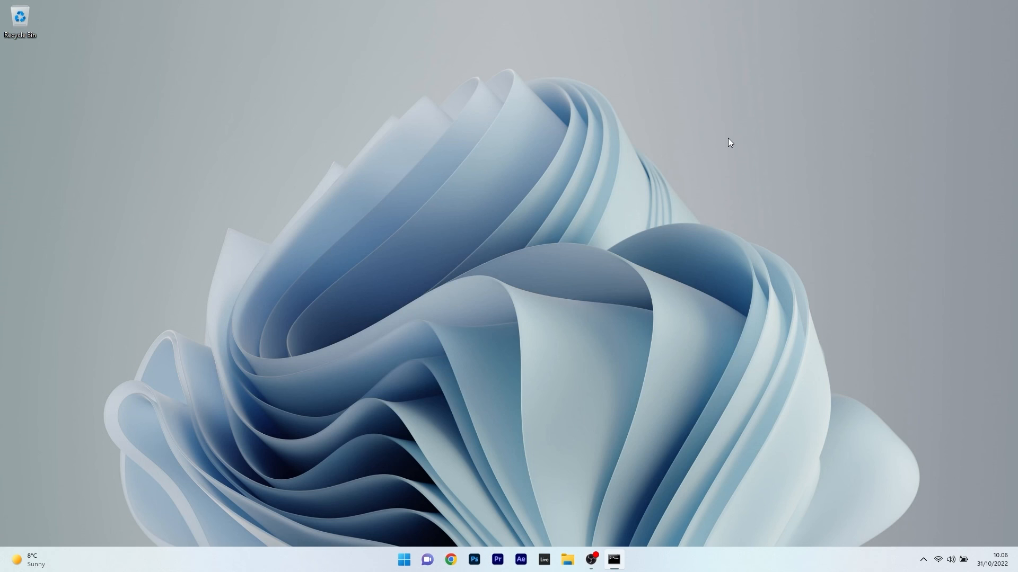